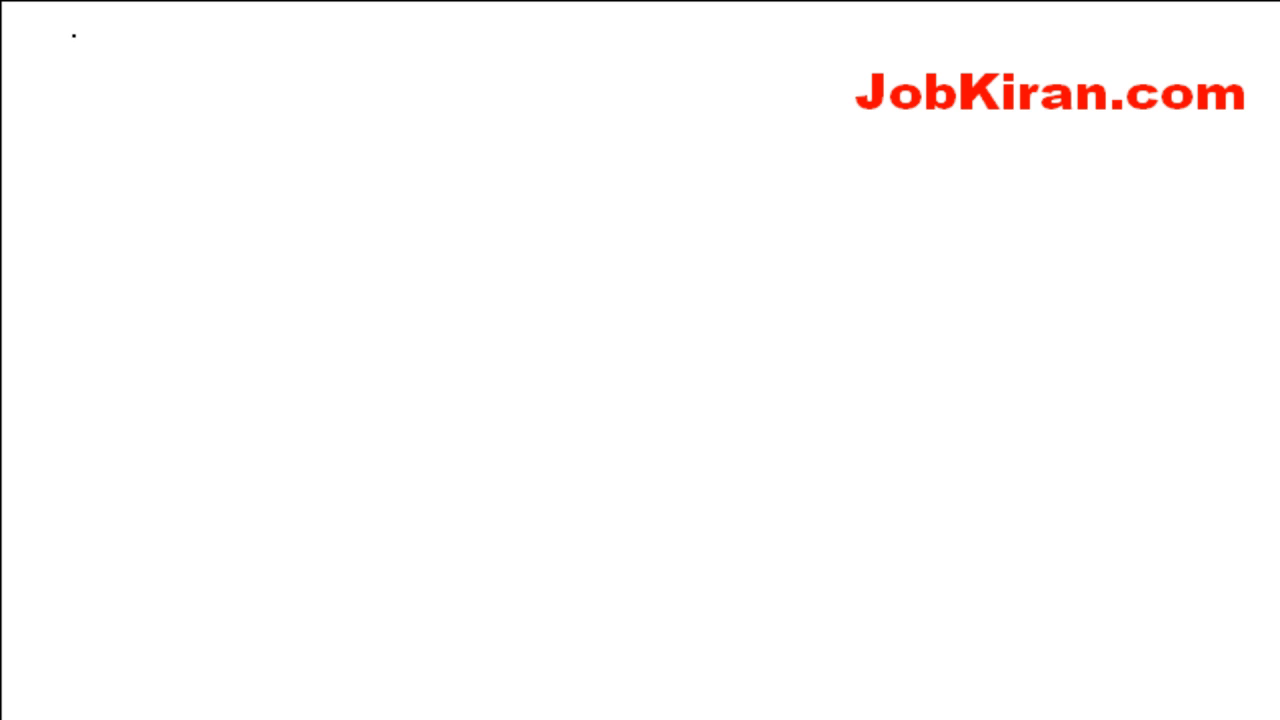
Step: Write 16, divide it into digits 1 and 6, and write 1² = 1, 6² = 36 below
left_click_drag(70, 40, 140, 90)
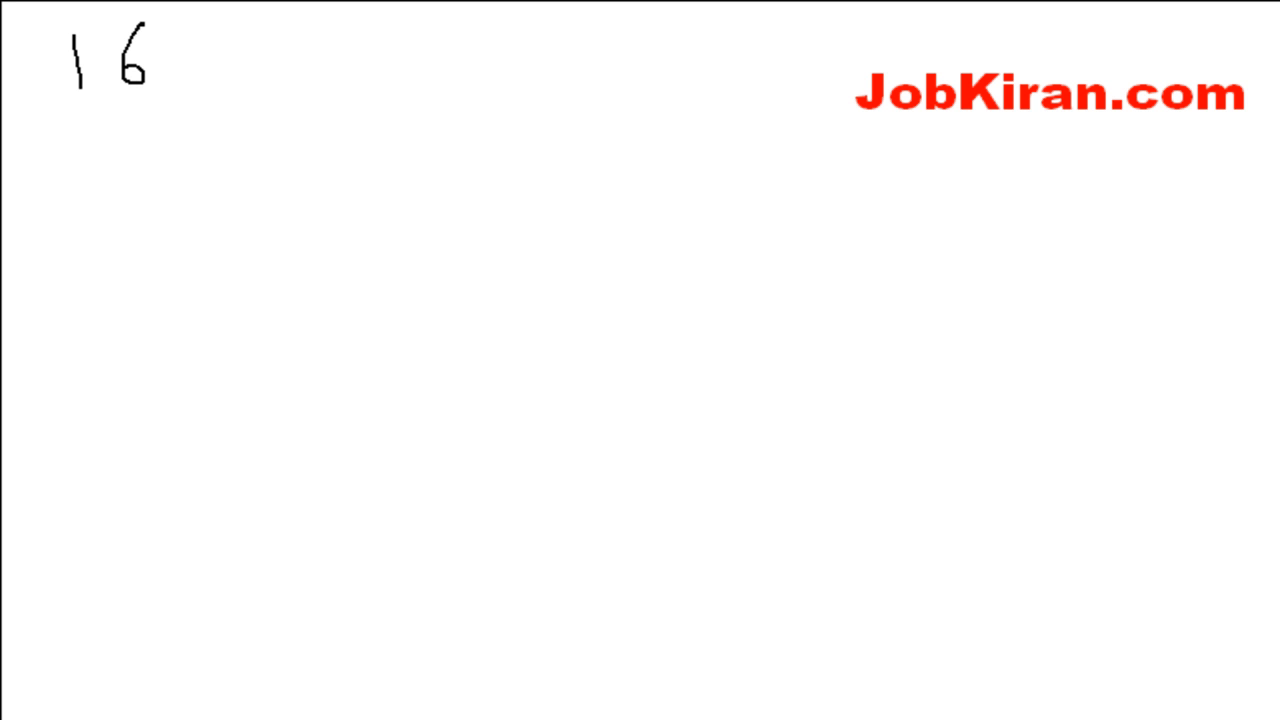
left_click_drag(103, 20, 103, 95)
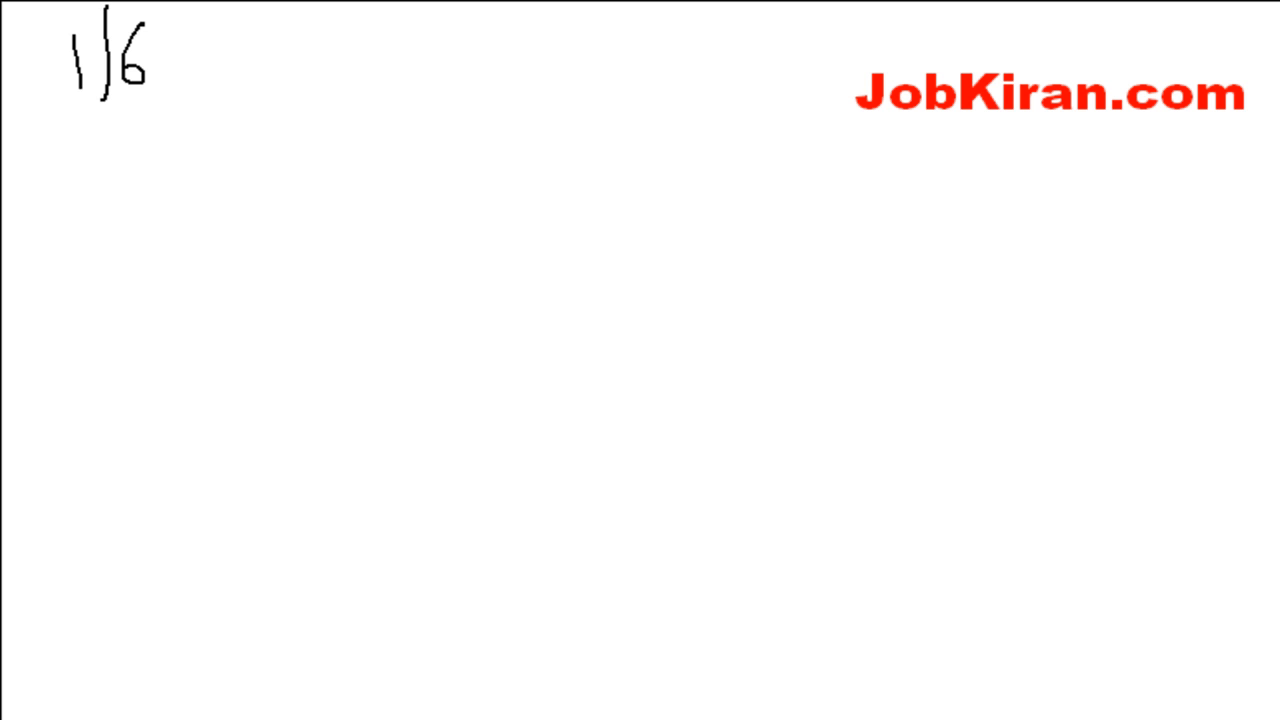
left_click_drag(78, 145, 85, 215)
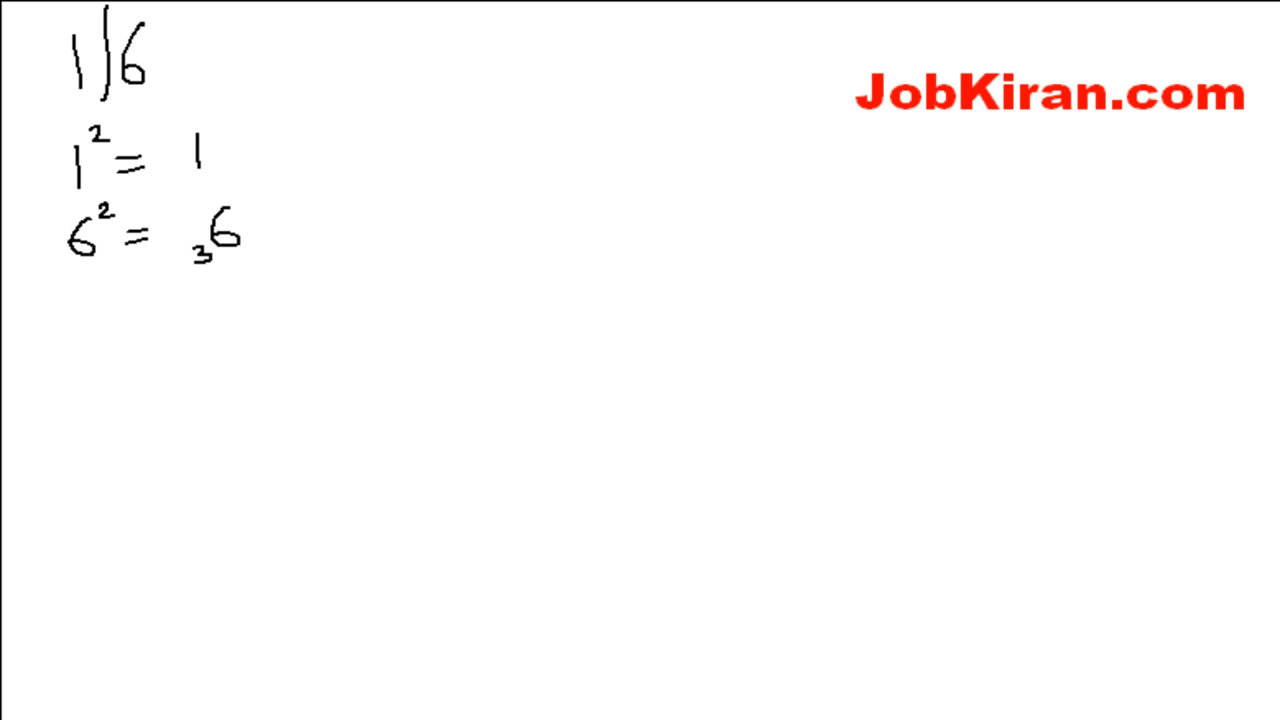
Step: Draw an arrow from the 3 of 36 and label it 'carry'
left_click_drag(220, 256, 255, 256)
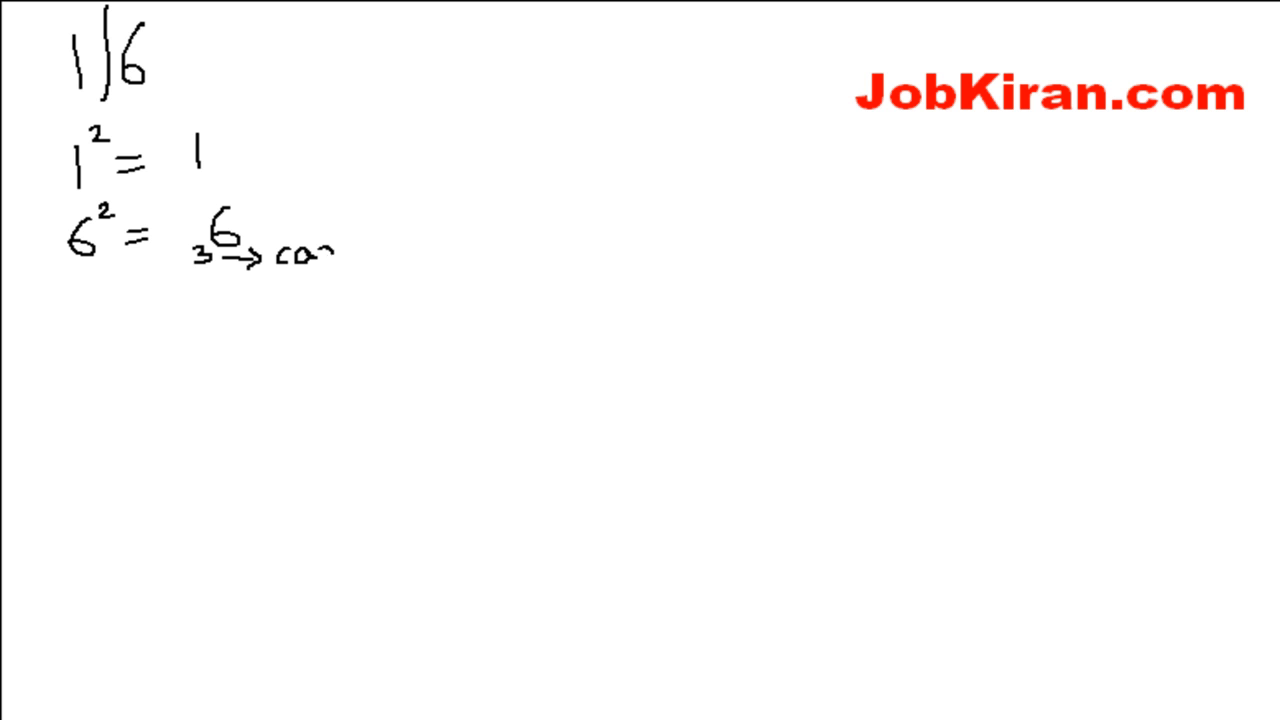
type("carry")
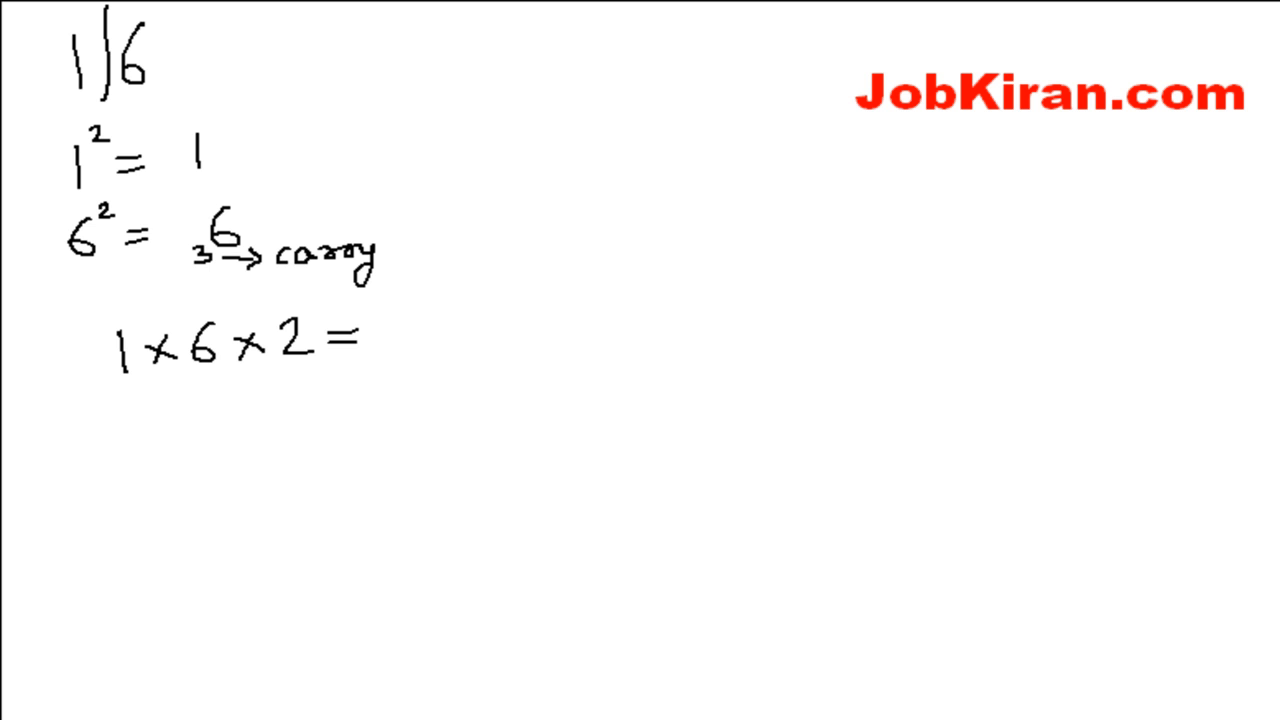
Step: Write the result 12 for 1 × 6 × 2 and lay out 1, 12, 36 with carries
type("2")
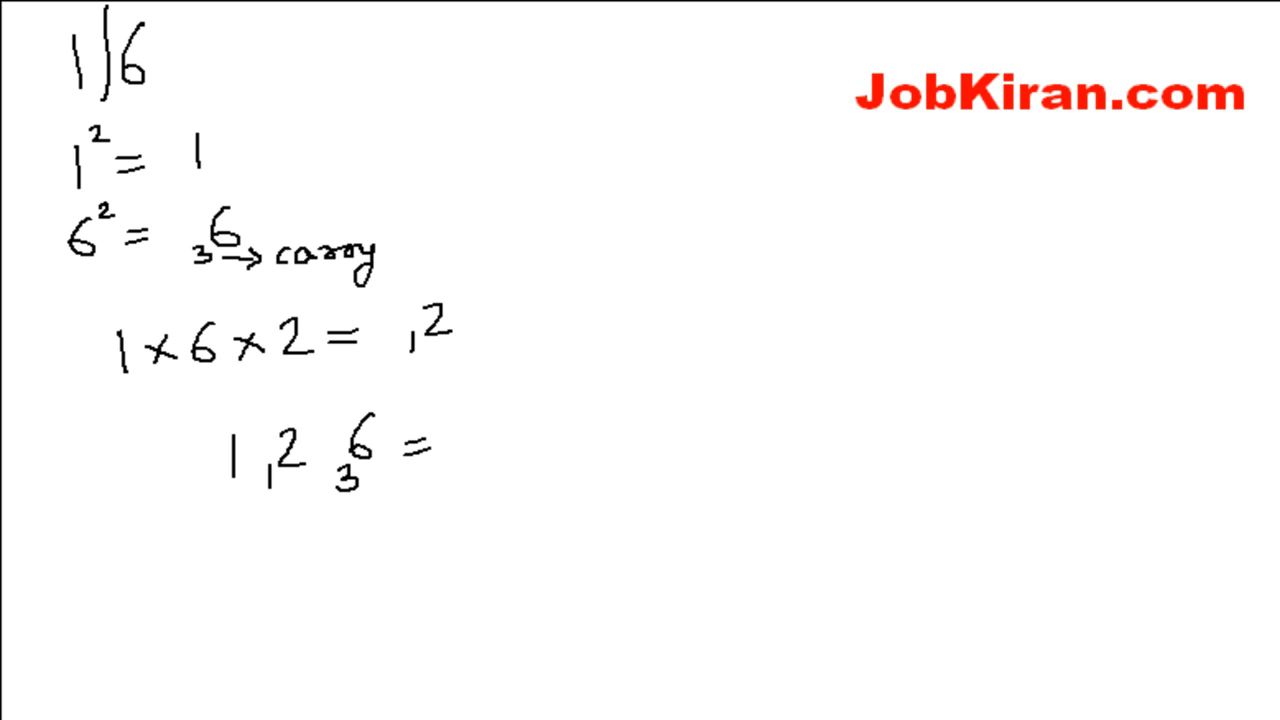
Step: Link the carries, complete the answer 256, and draw a box around it
left_click_drag(315, 458, 335, 478)
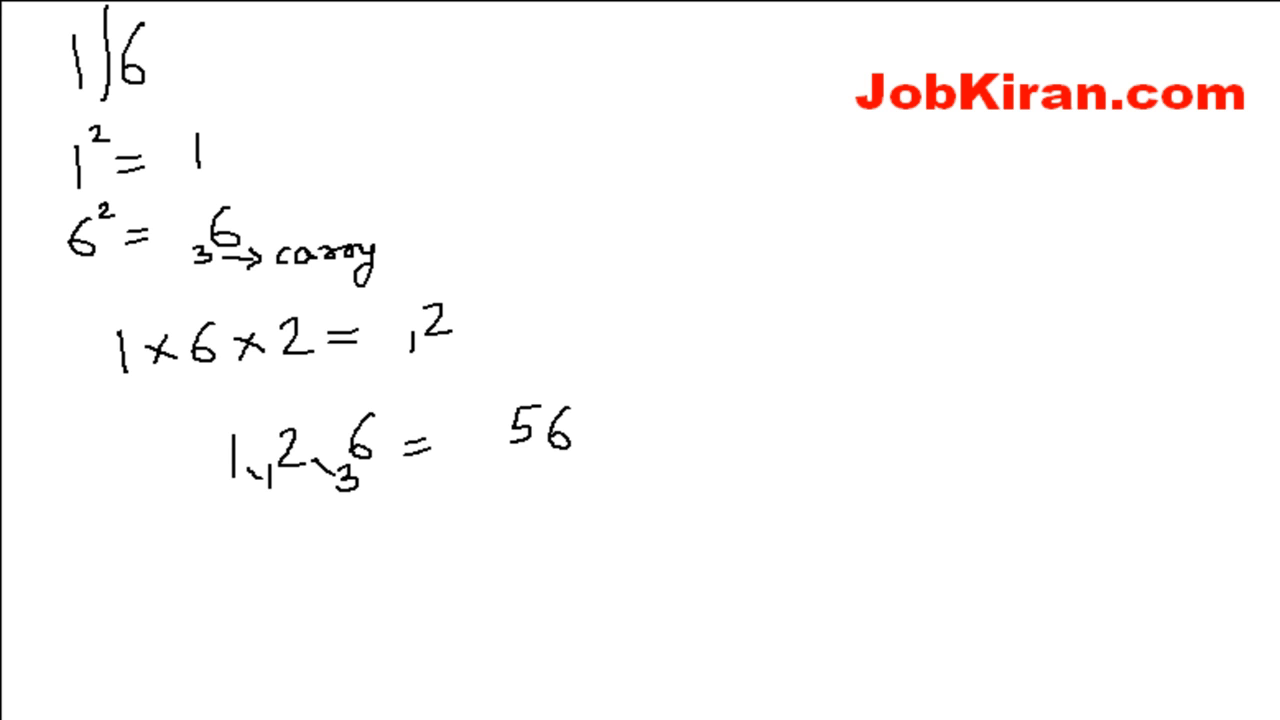
type("2")
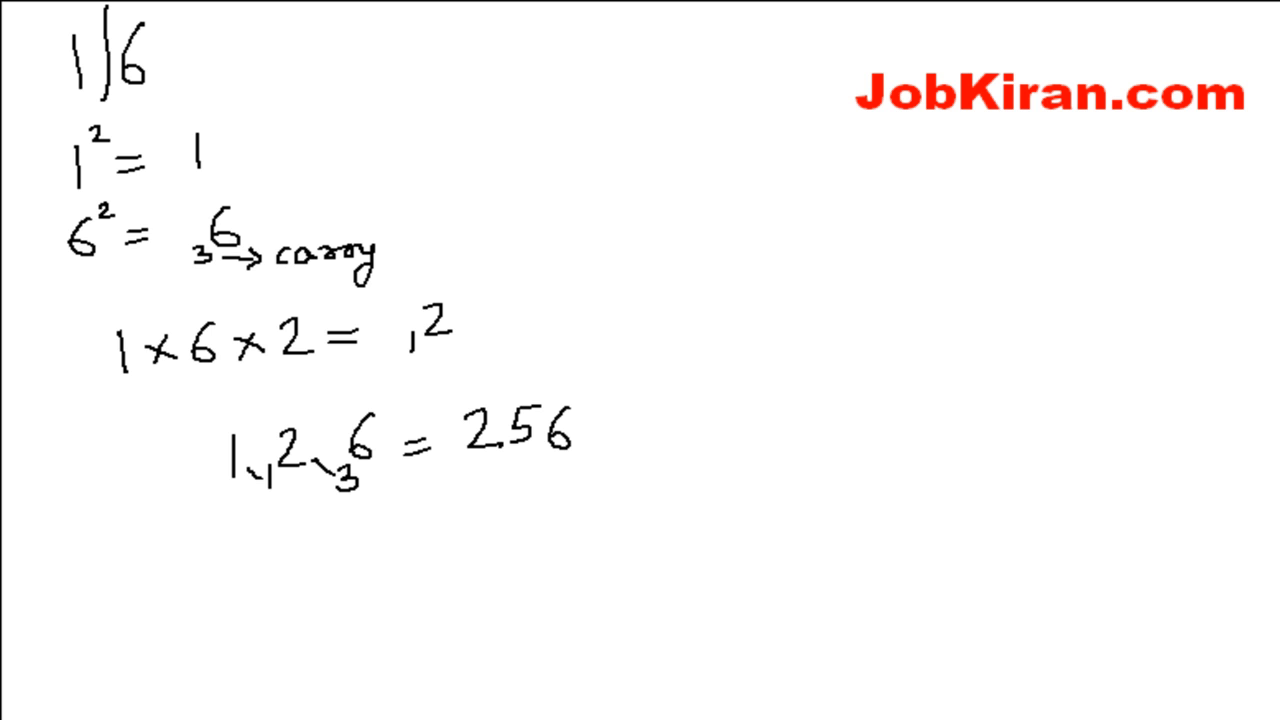
left_click_drag(445, 400, 580, 435)
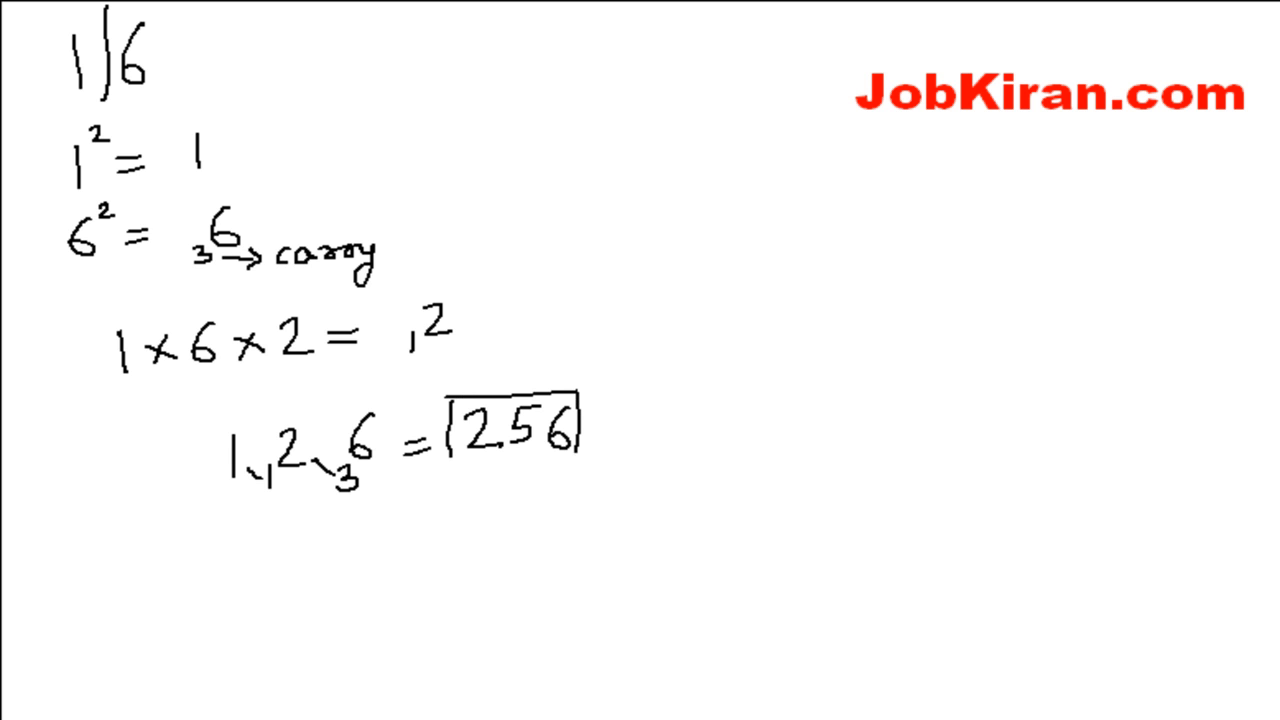
left_click_drag(445, 465, 575, 462)
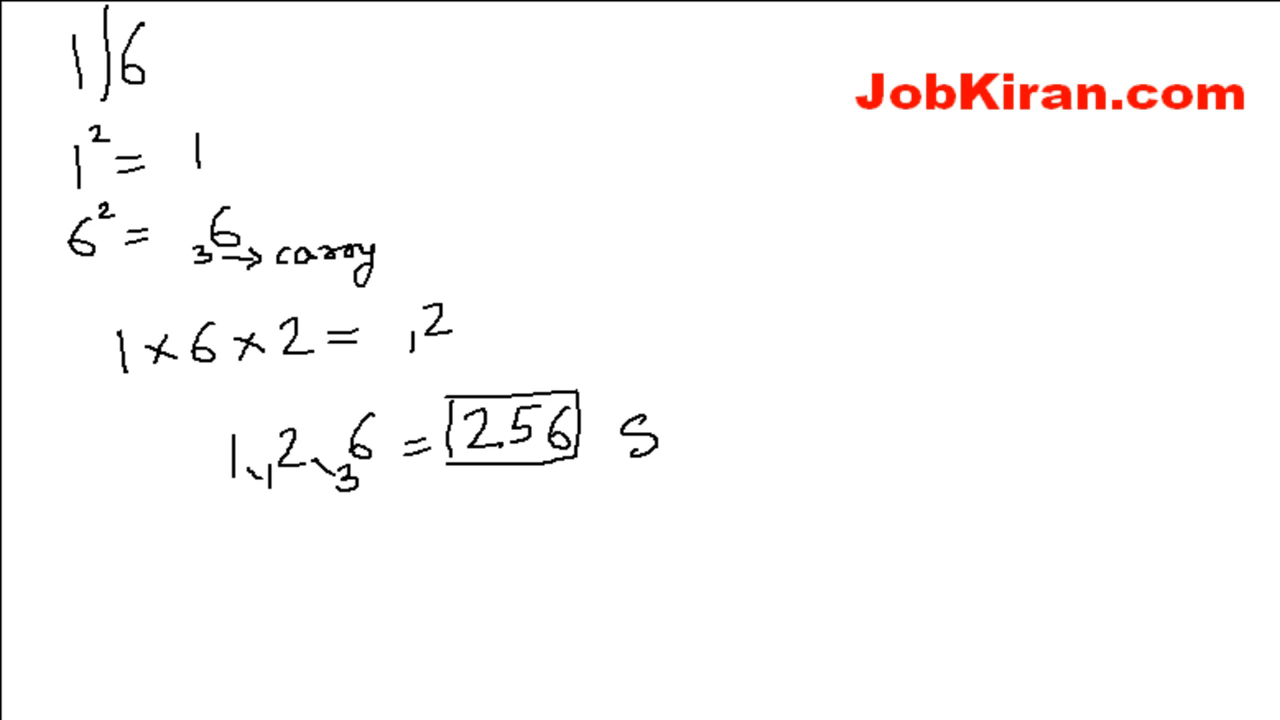
Step: Write 'Sq of 16' beside the boxed 256
type("Sq of")
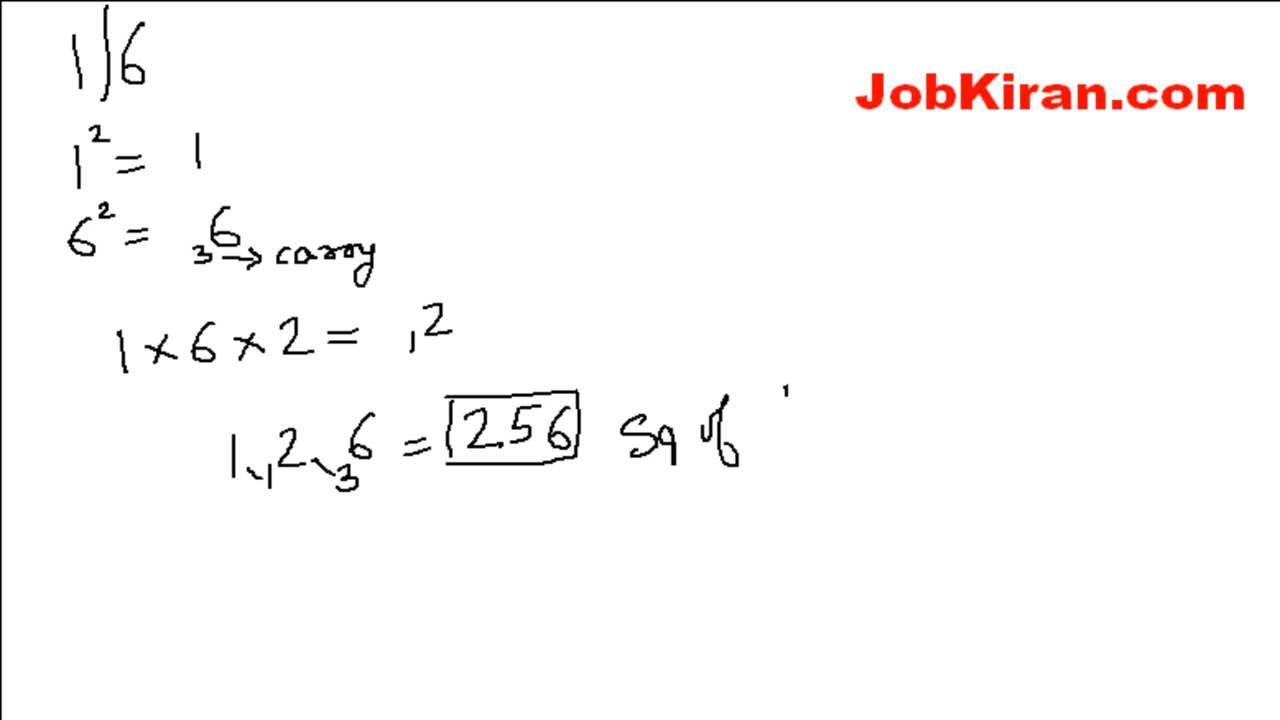
type("16")
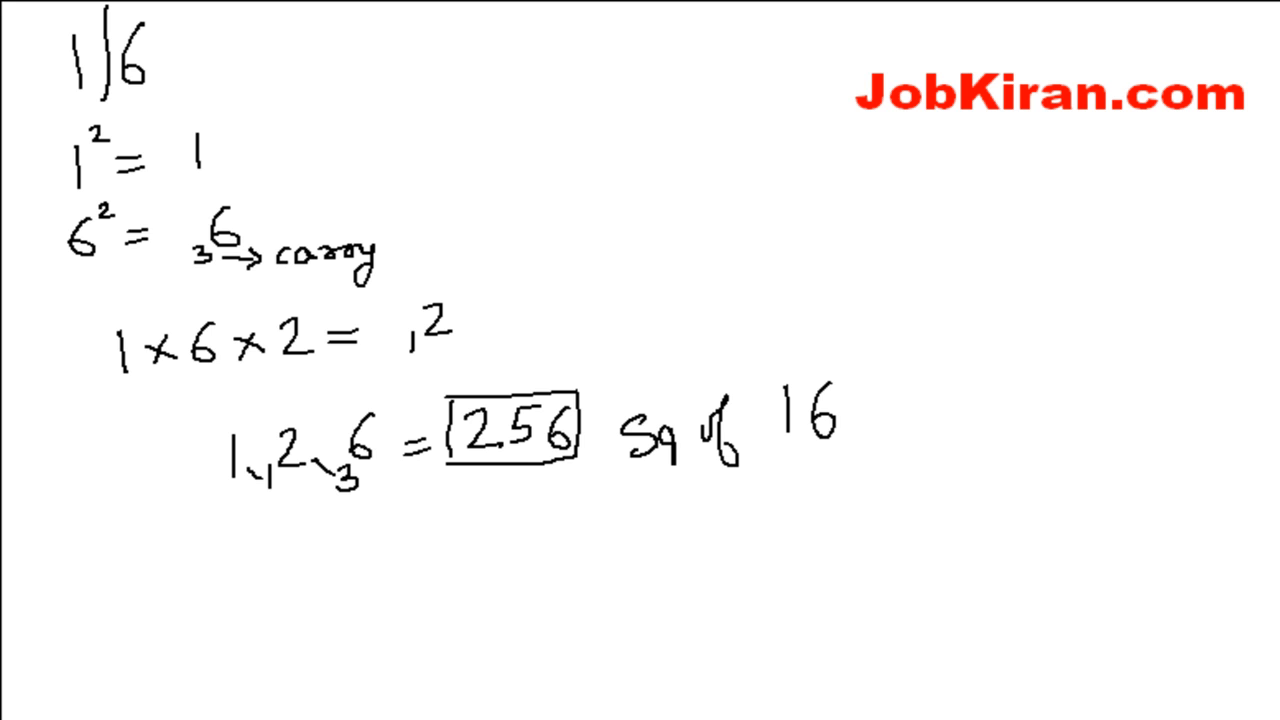